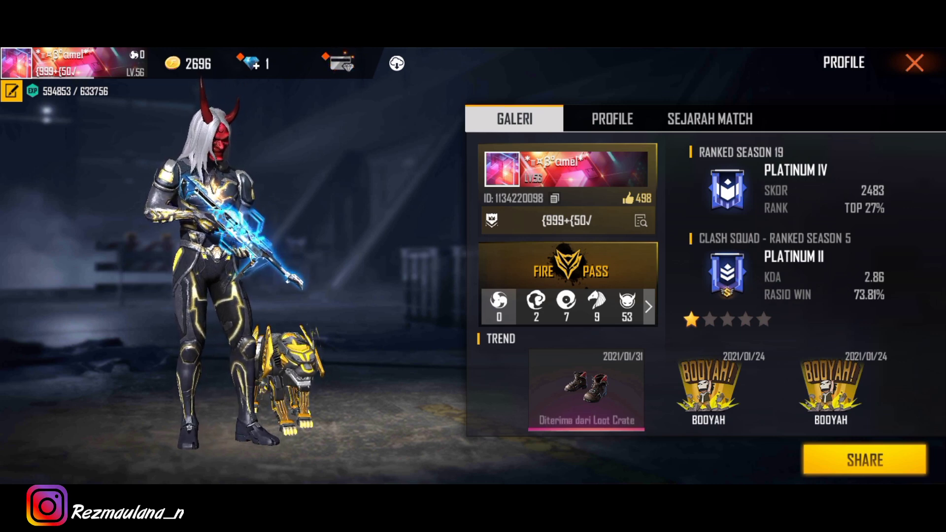
- Copy the player ID from the profile and close it back to the lobby
left_click(553, 198)
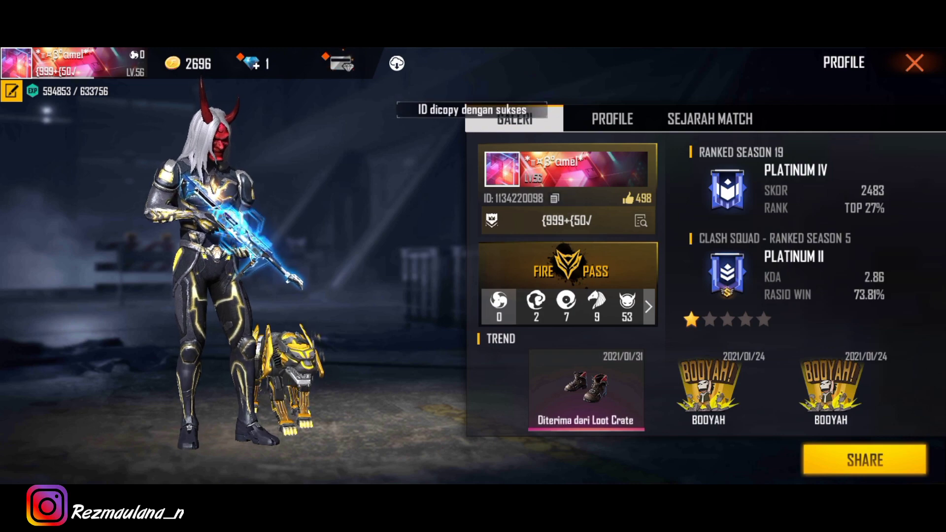
left_click(914, 63)
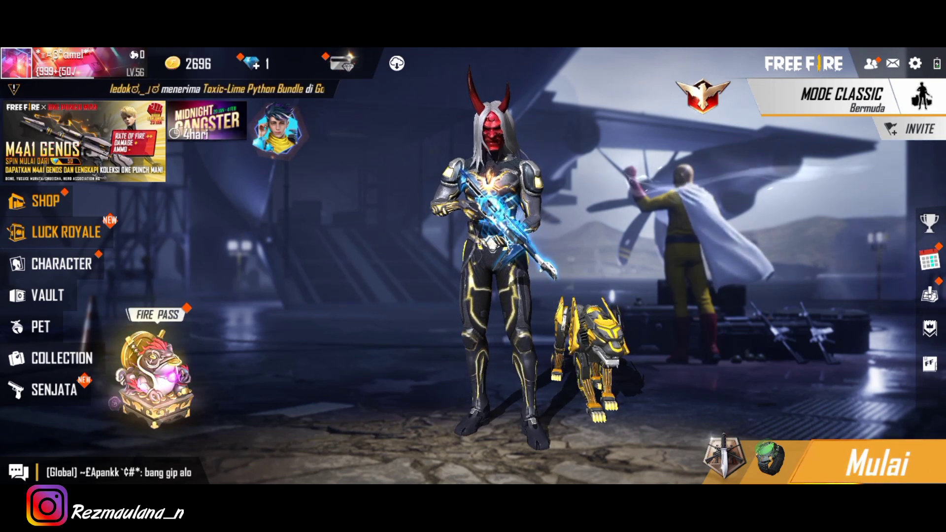
- Reach the Garena Support help page via Settings > Akun > CUSTOMER SERVICE
left_click(914, 64)
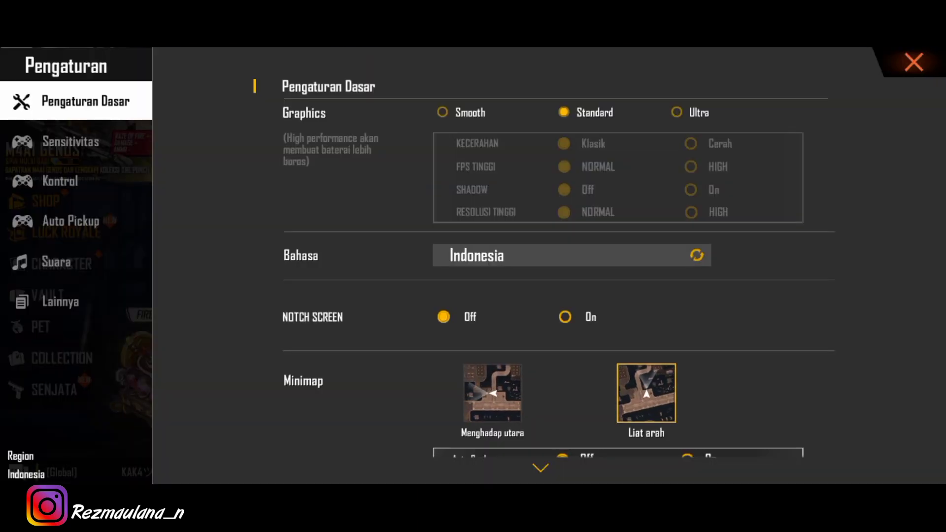
scroll("down", 3)
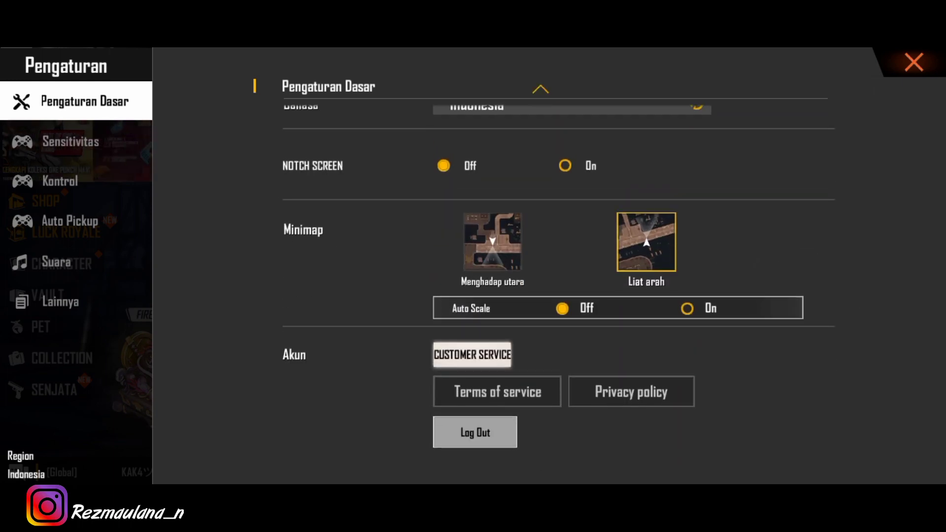
left_click(472, 353)
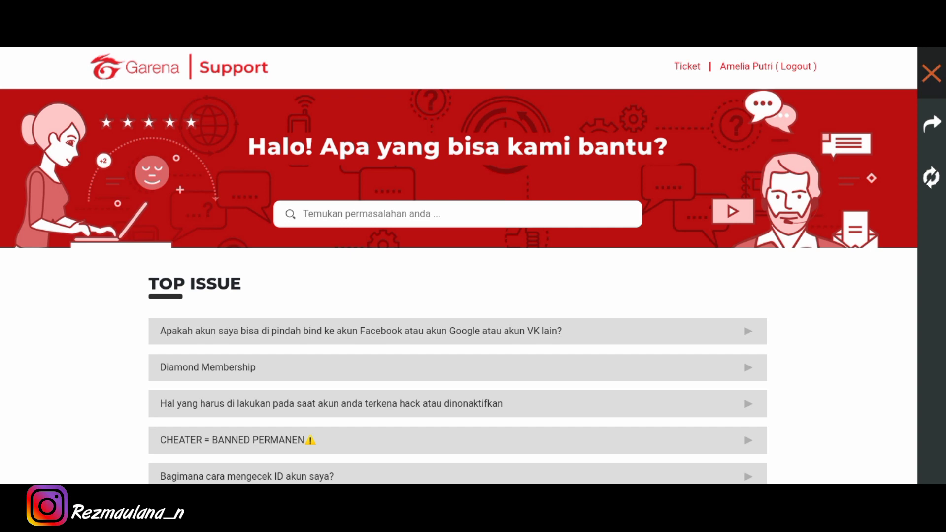
- Start a ticket with Game: Free Fire, Kategori: Bantuan teknis, Sub Kategori: Lain - lain...
left_click(687, 66)
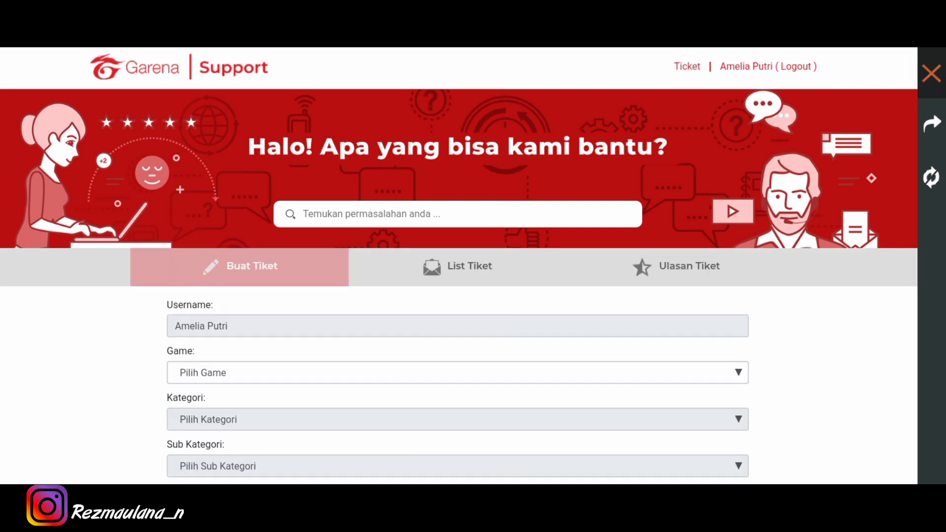
scroll("down", 3)
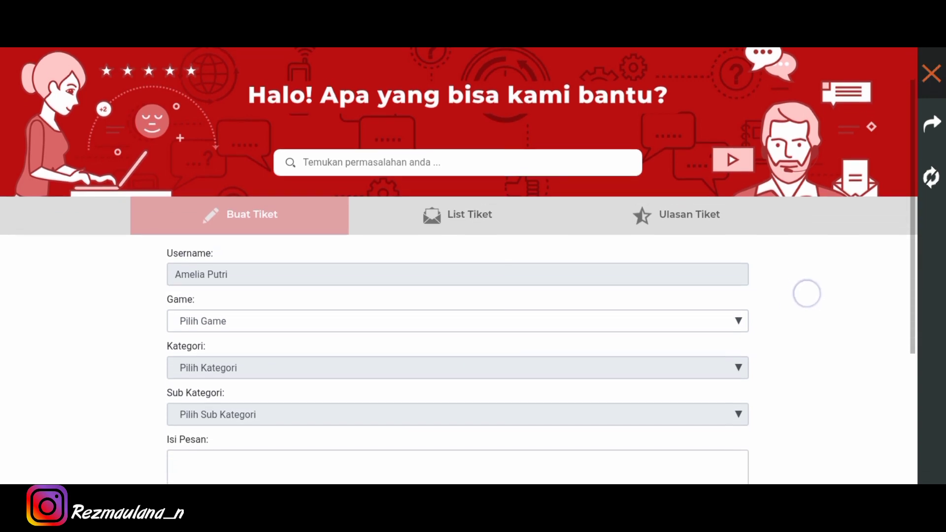
scroll("down", 3)
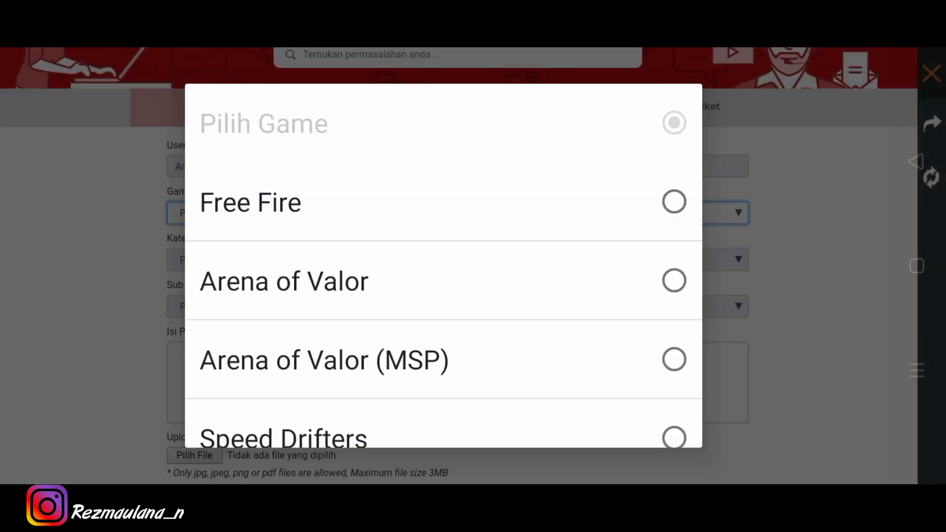
left_click(250, 202)
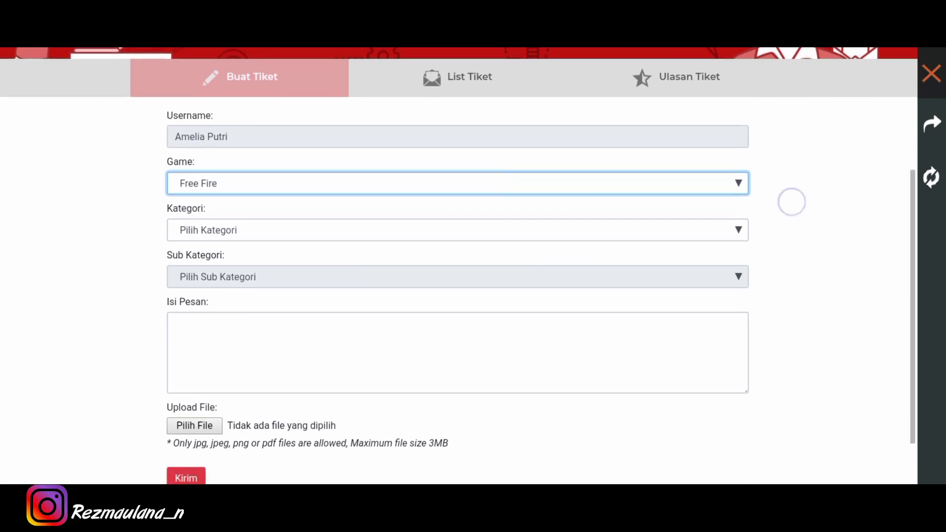
left_click(458, 230)
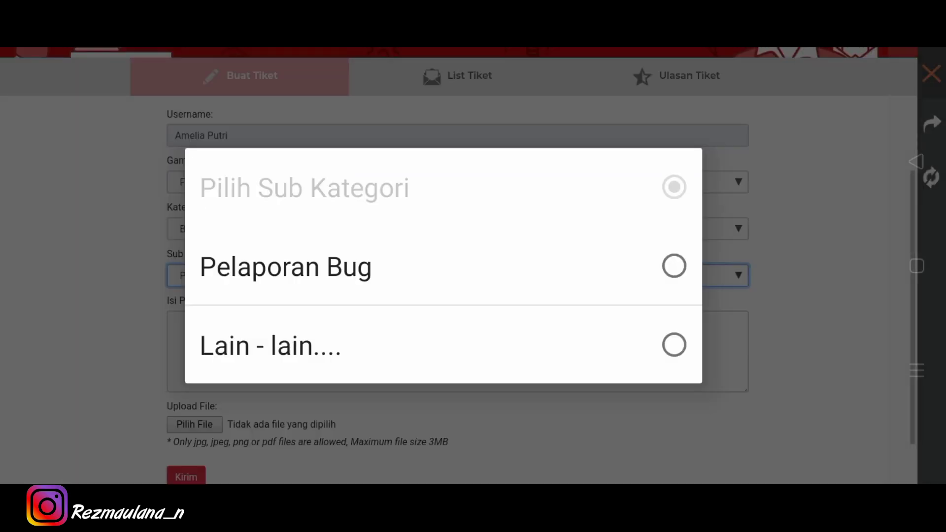
left_click(270, 345)
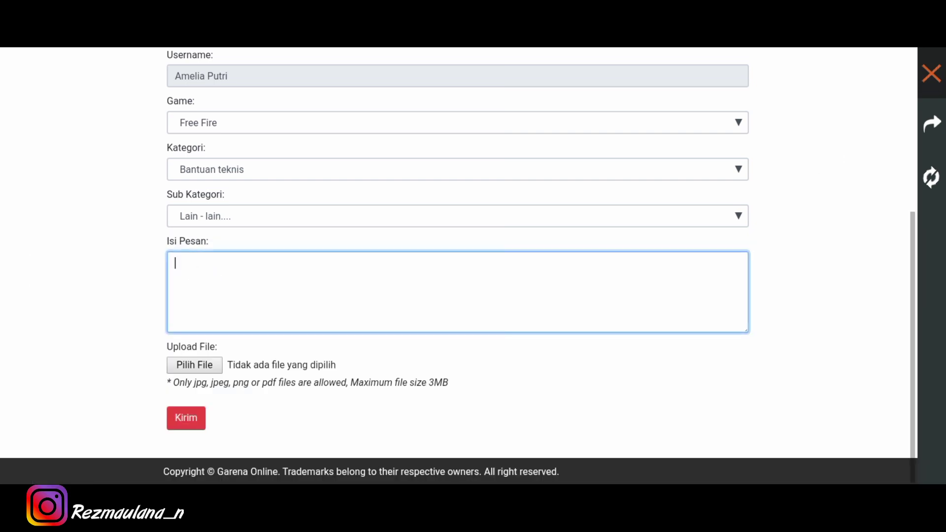
- Write 'ID FREE FIRE:' with the pasted ID, then a 'NICKNAME' line in Isi Pesan
left_click(456, 291)
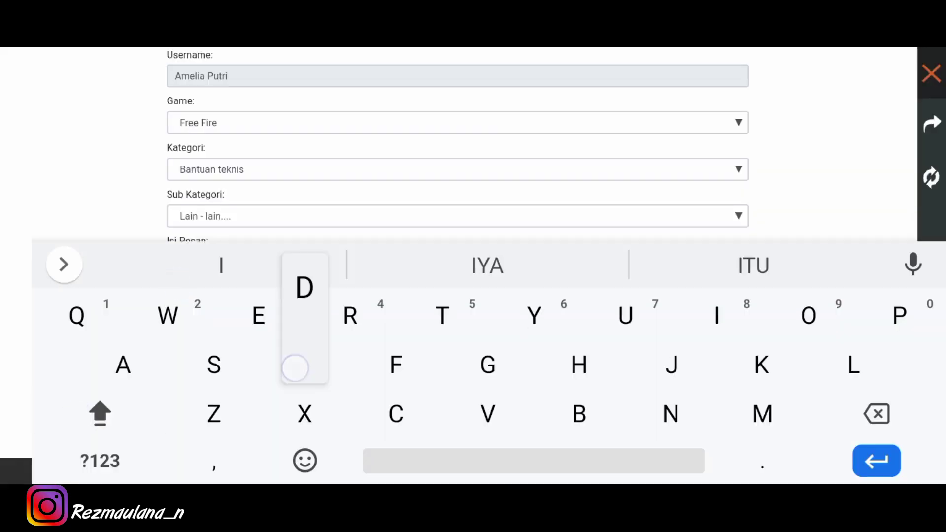
left_click(304, 364)
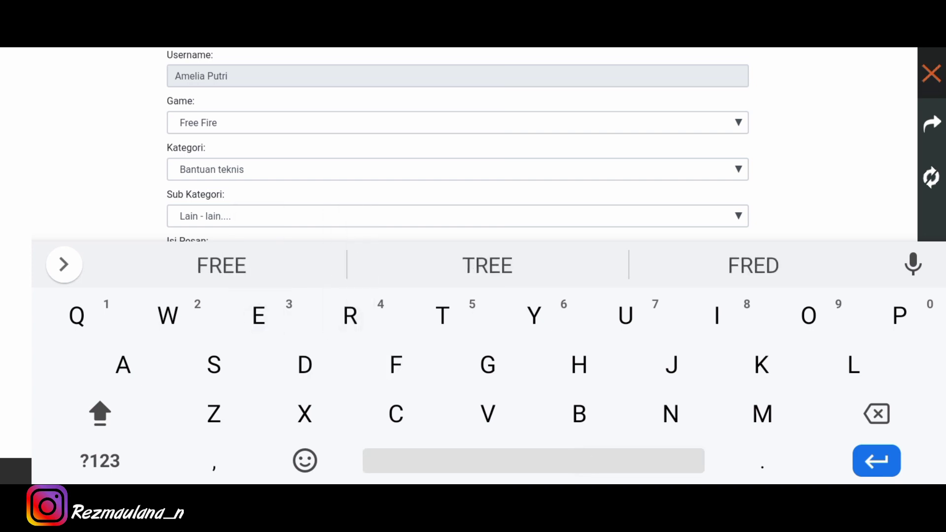
left_click(396, 364)
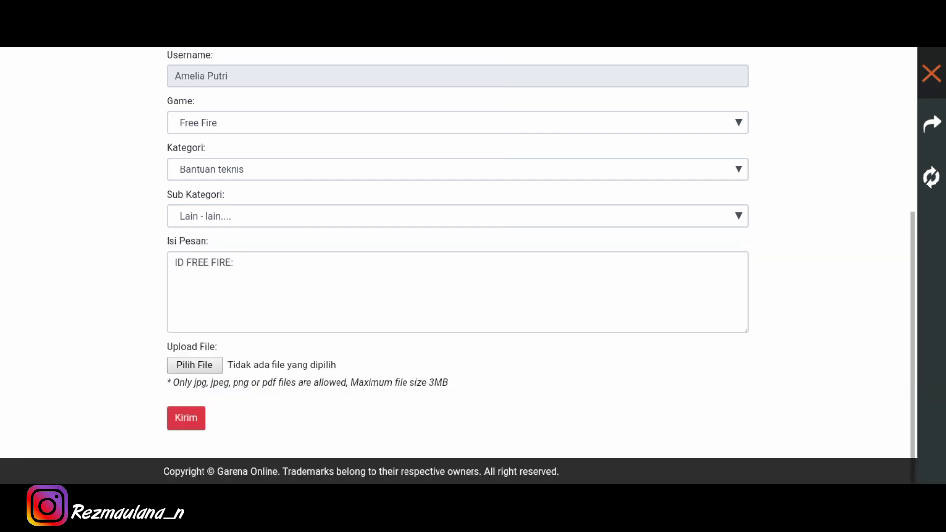
left_click(233, 283)
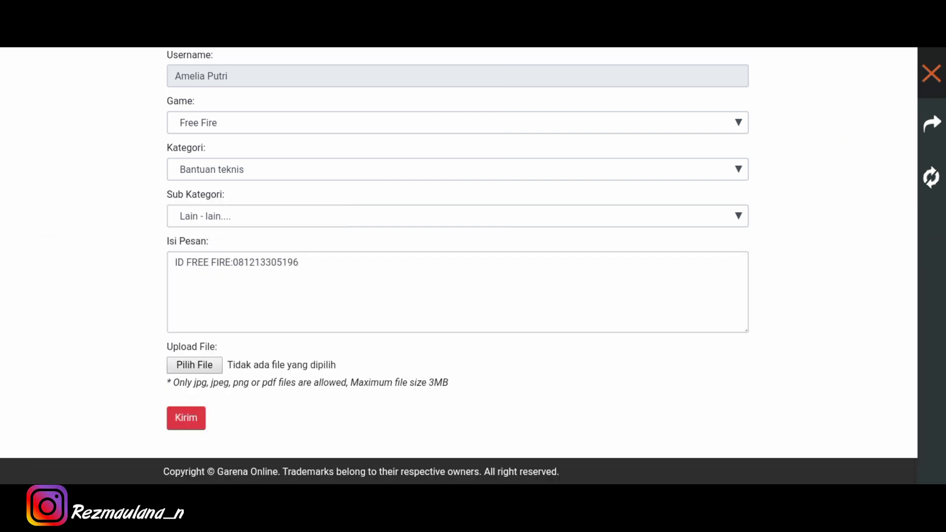
left_click(298, 284)
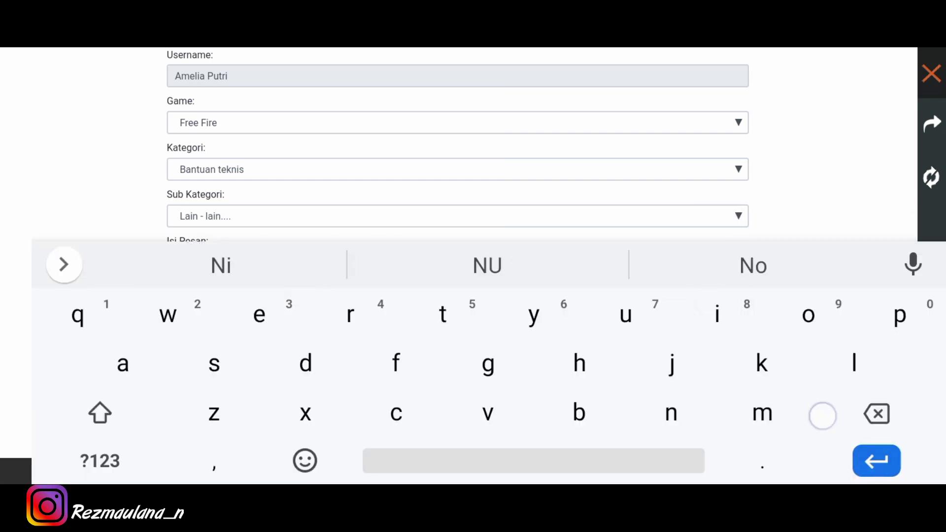
left_click(123, 364)
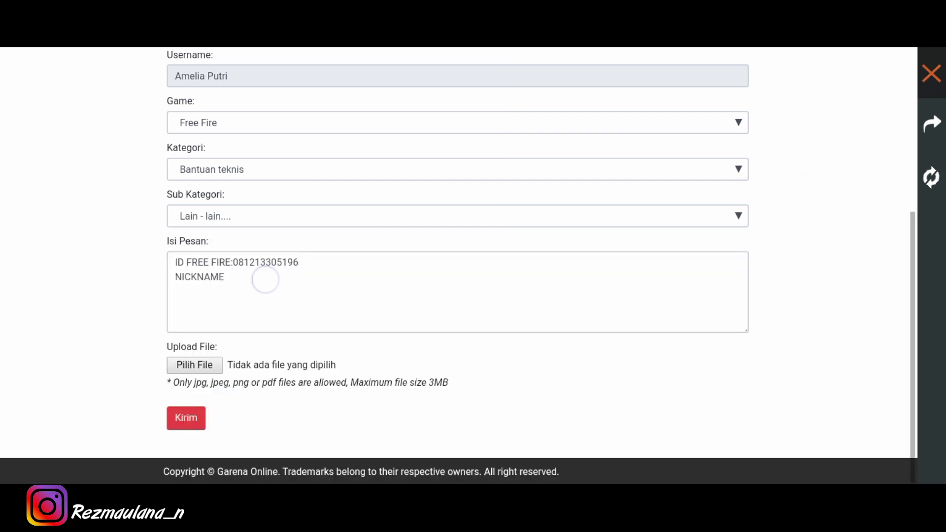
left_click(266, 278)
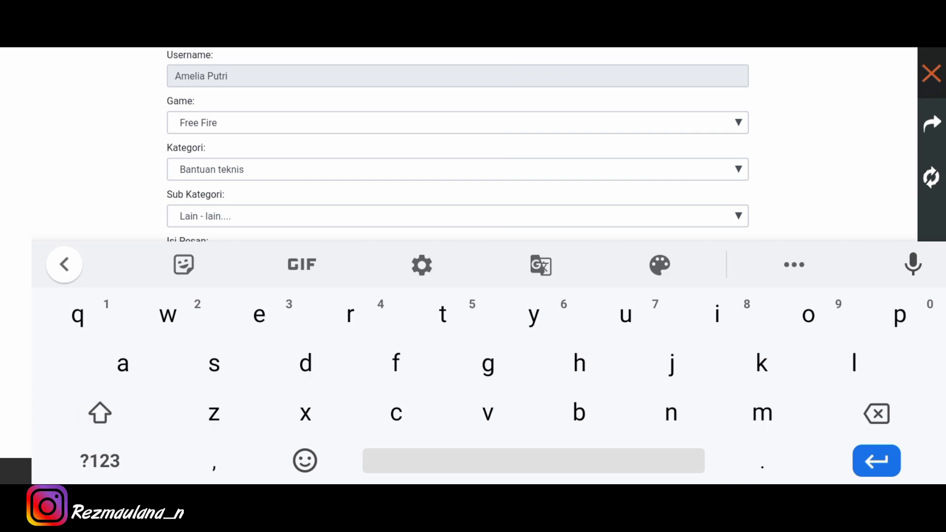
- Add the nickname and 'DIAMOND YANG DI INGINKAN:1000 DIAMOND' with a diamond emoji
type("N")
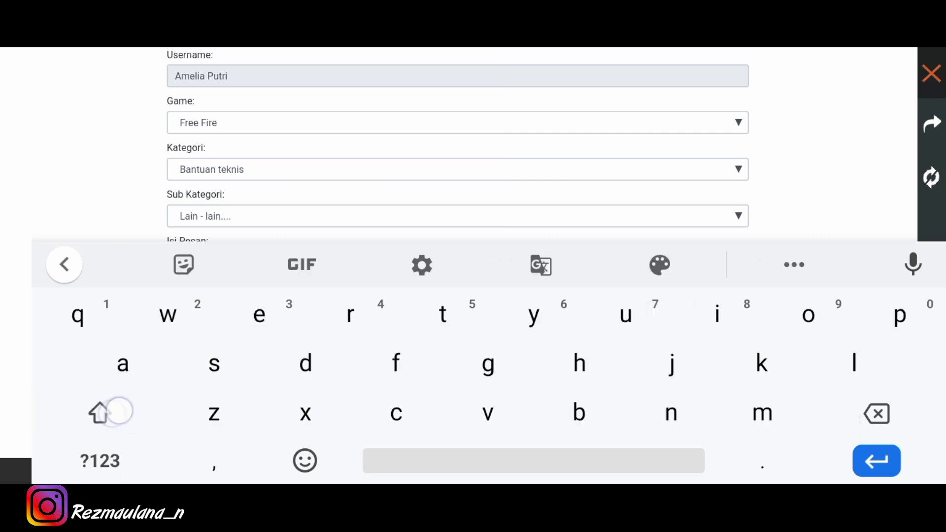
left_click(99, 413)
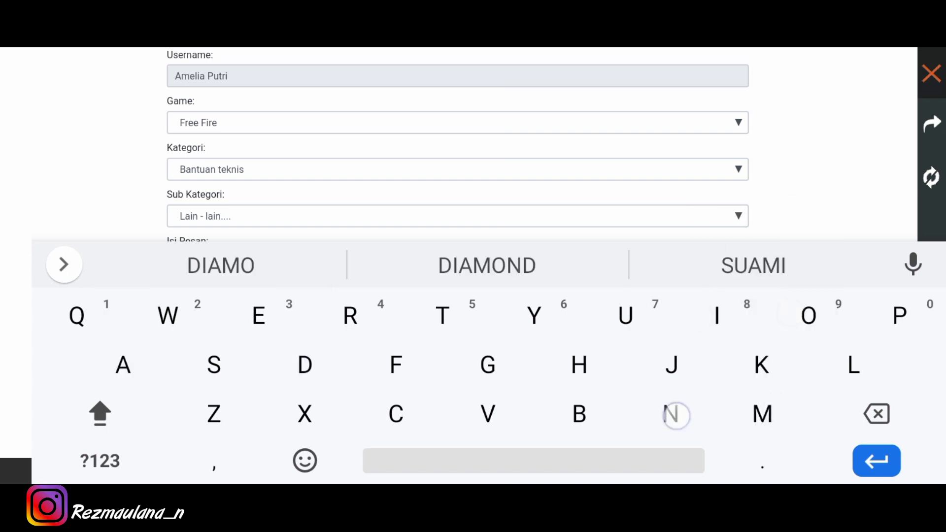
left_click(488, 364)
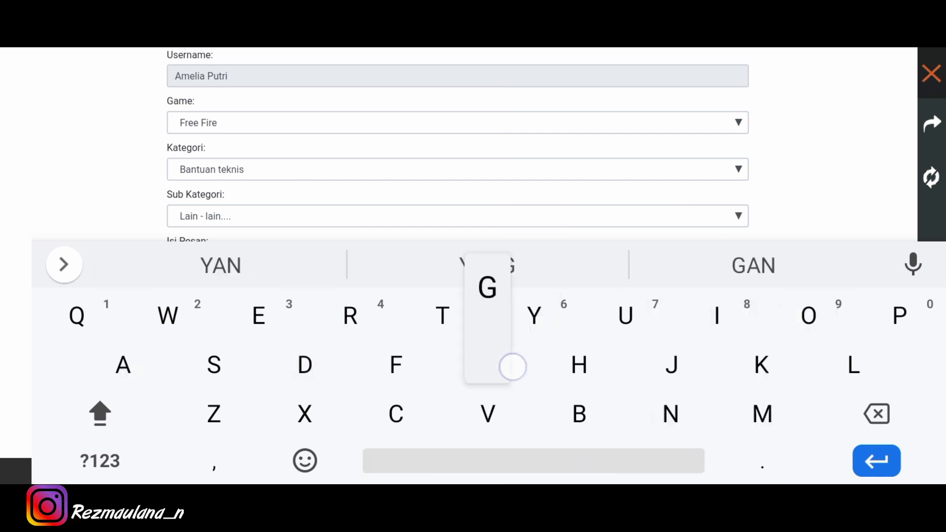
left_click(488, 365)
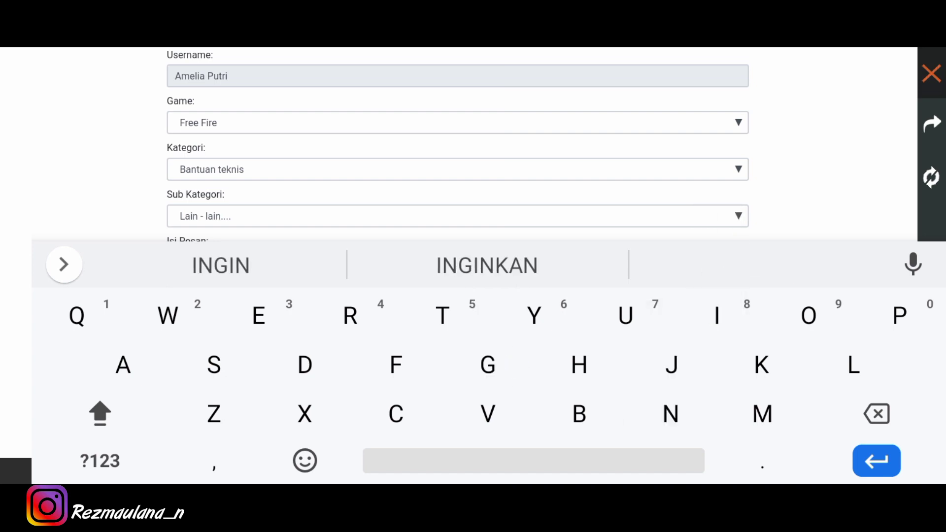
left_click(98, 460)
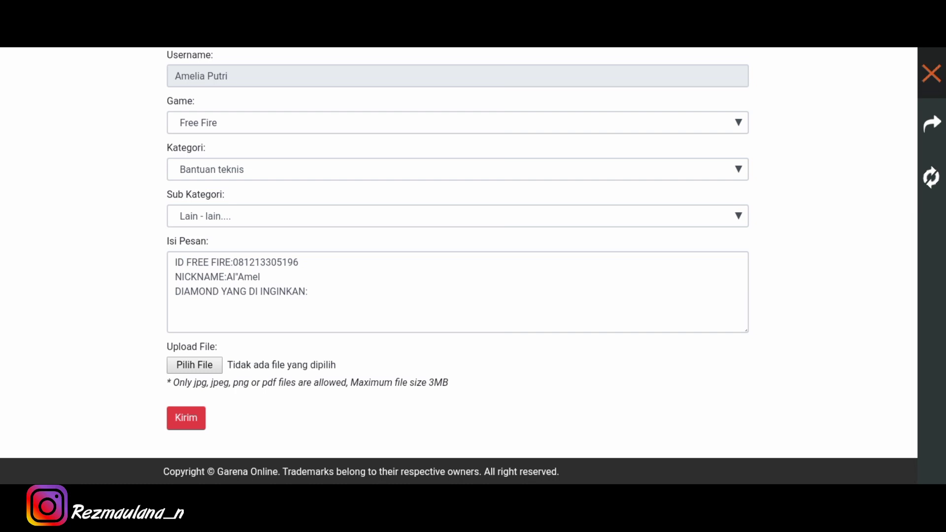
left_click(259, 292)
type("1000")
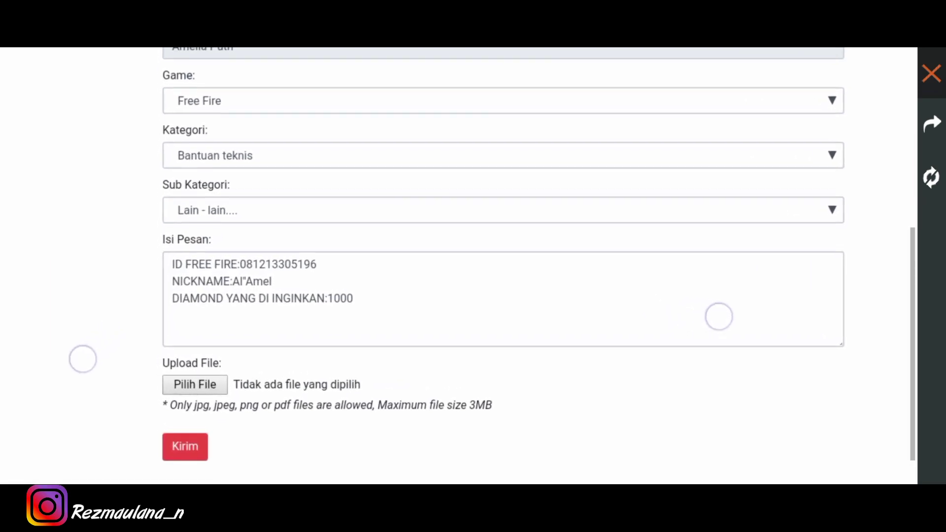
scroll("down", 3)
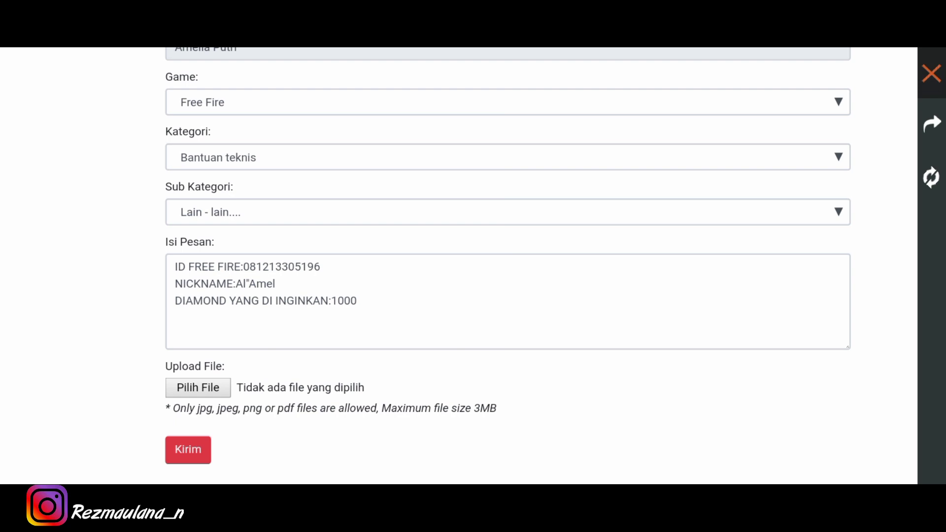
left_click(274, 284)
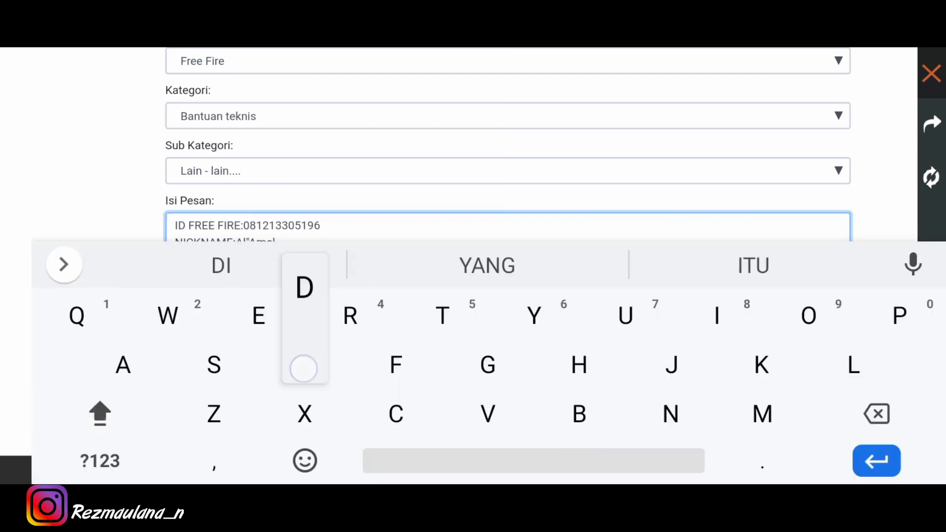
left_click(304, 365)
type("DIAMOND YANG DI INGINKAN:1000 DIAMOND 💎")
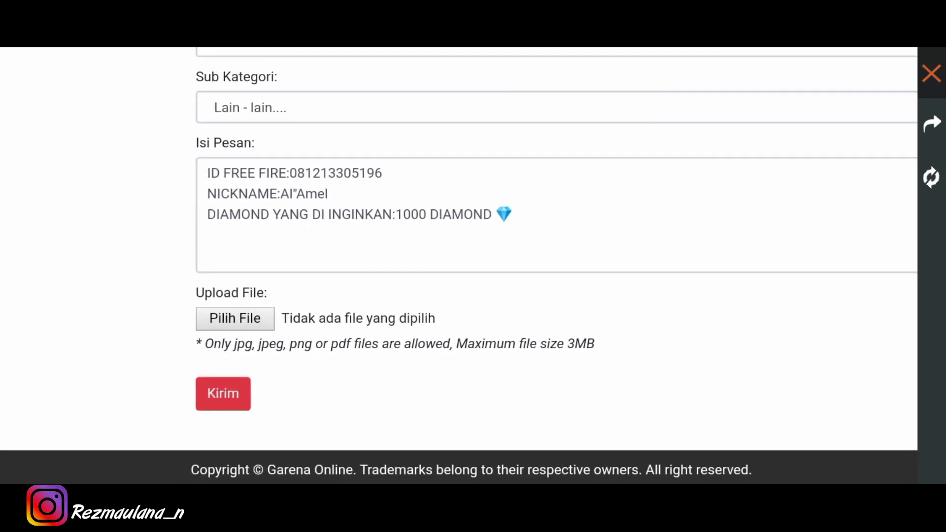
- Send the ticket with Kirim and dismiss the SUKSES popup, leaving a blank form
left_click(223, 393)
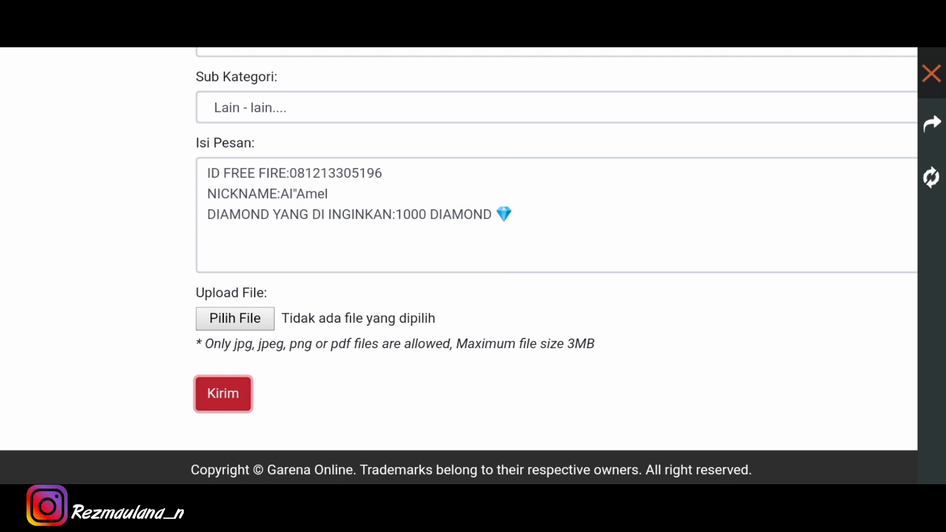
left_click(223, 393)
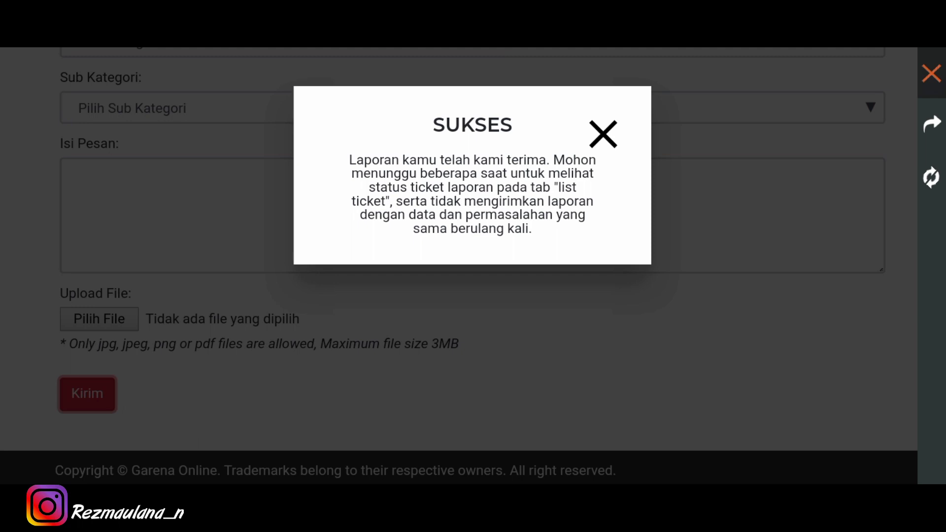
left_click(601, 134)
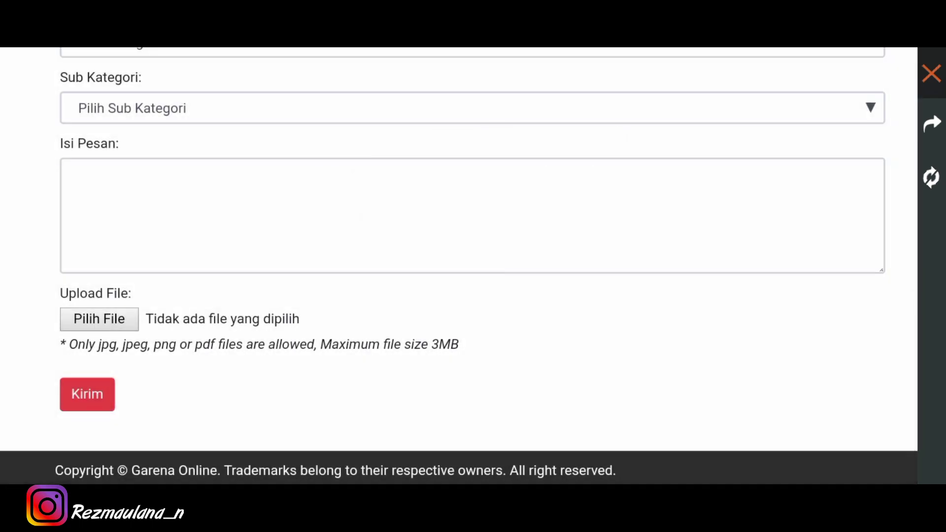
scroll("up", 3)
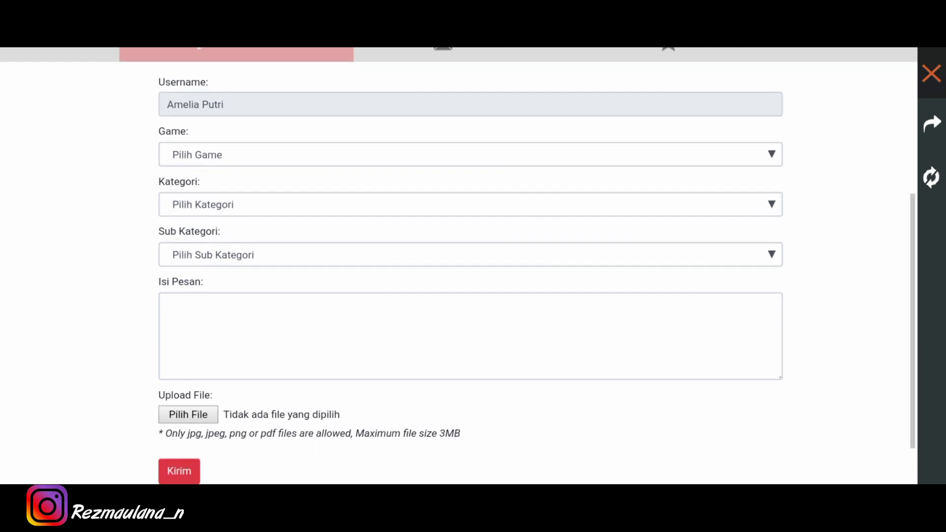
scroll("down", 3)
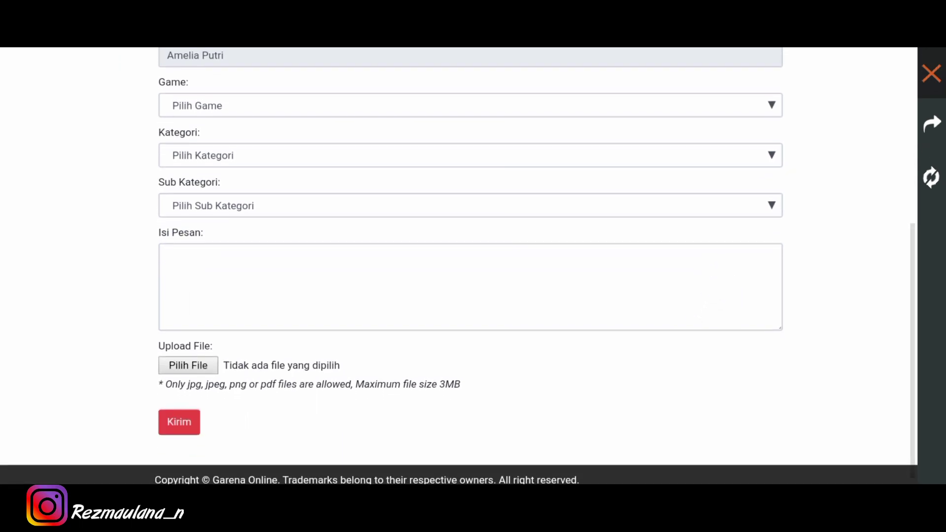